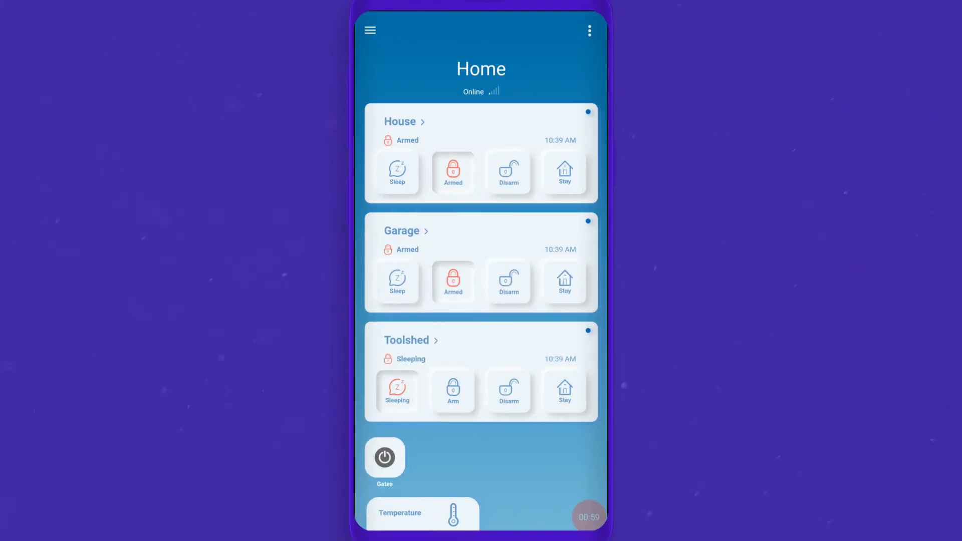
- Open the Add new user form from the Protegus Home screen
click(370, 30)
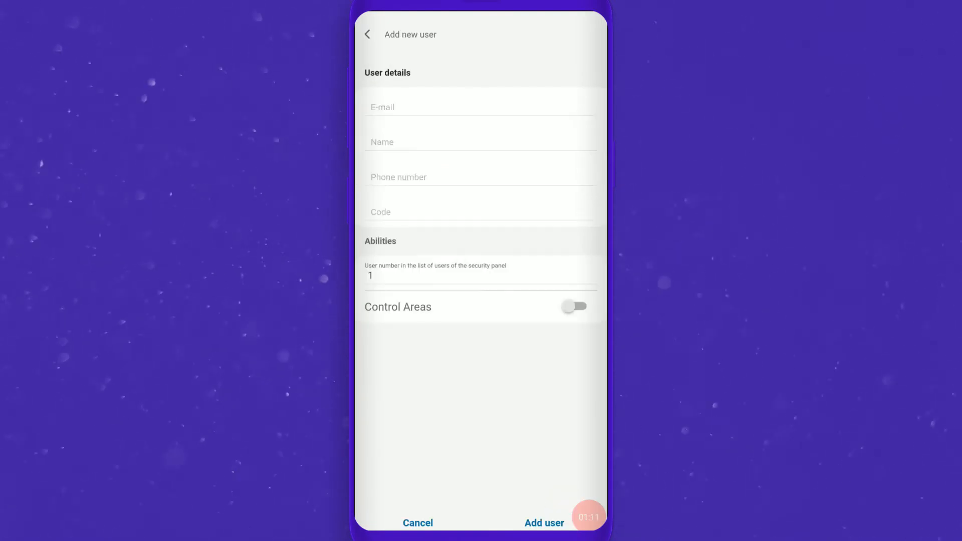
- Type the new user's e-mail address into the E-mail field
click(479, 107)
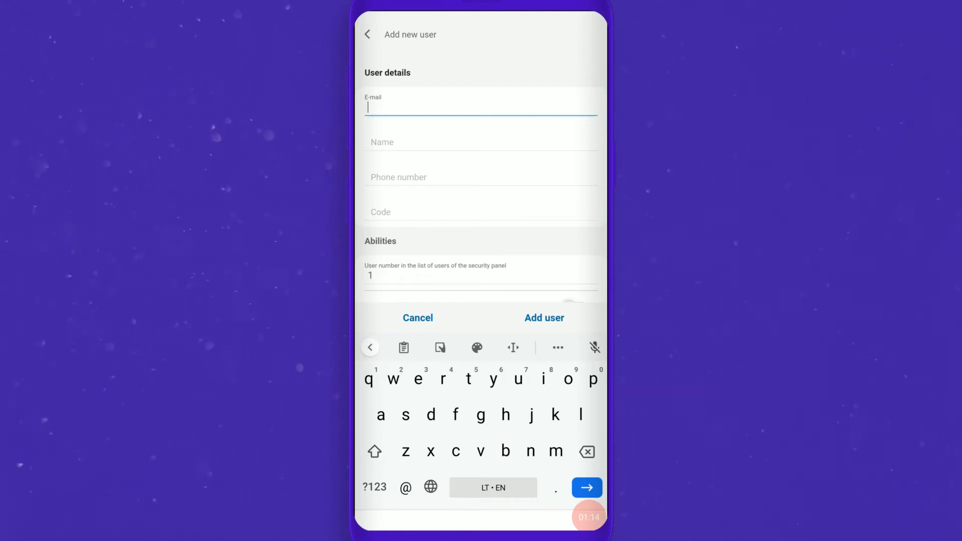
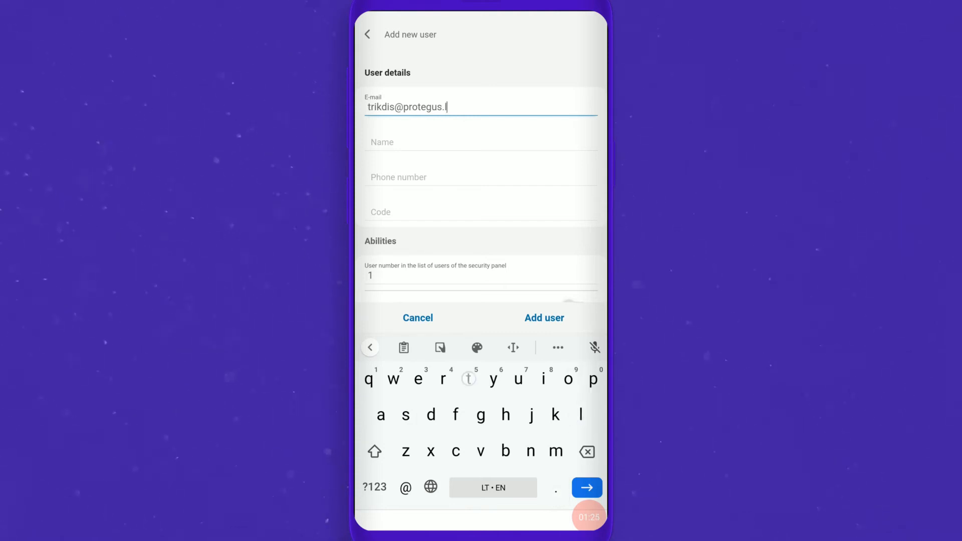
click(480, 142)
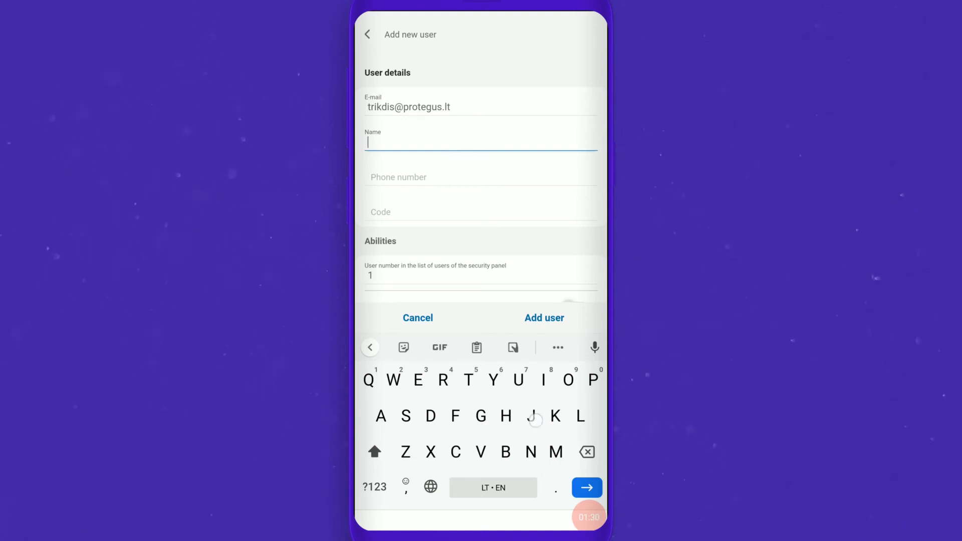
- Enter 'John Doe' as the new user's name
text(John)
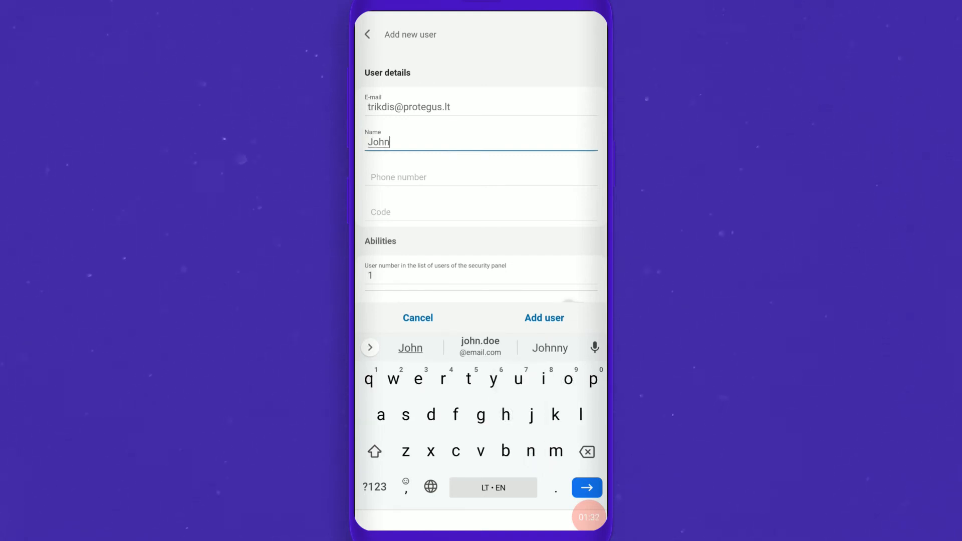
click(374, 451)
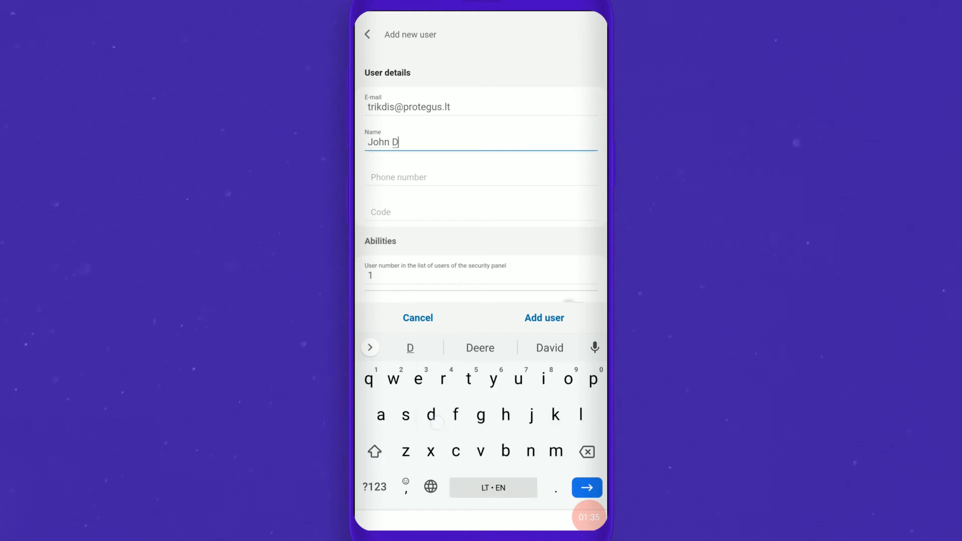
text(oe)
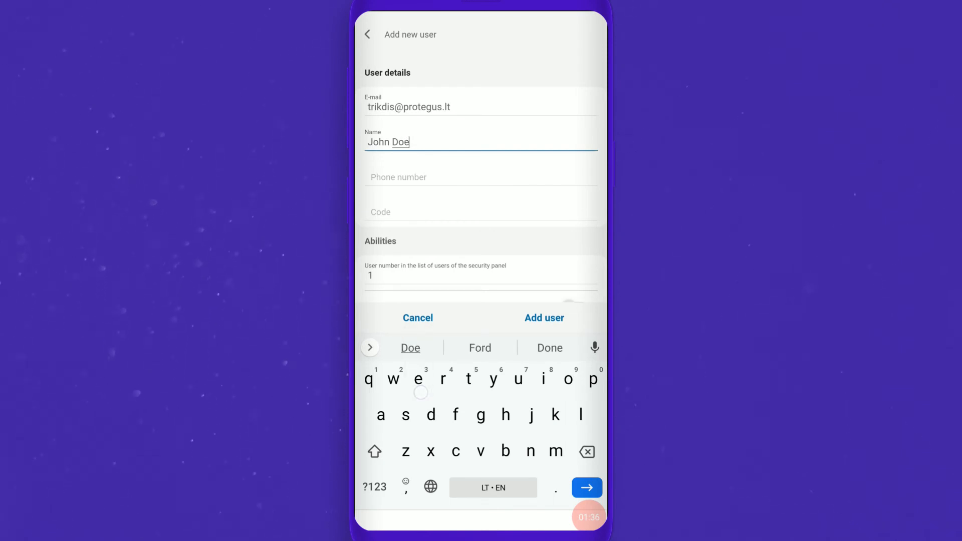
click(480, 212)
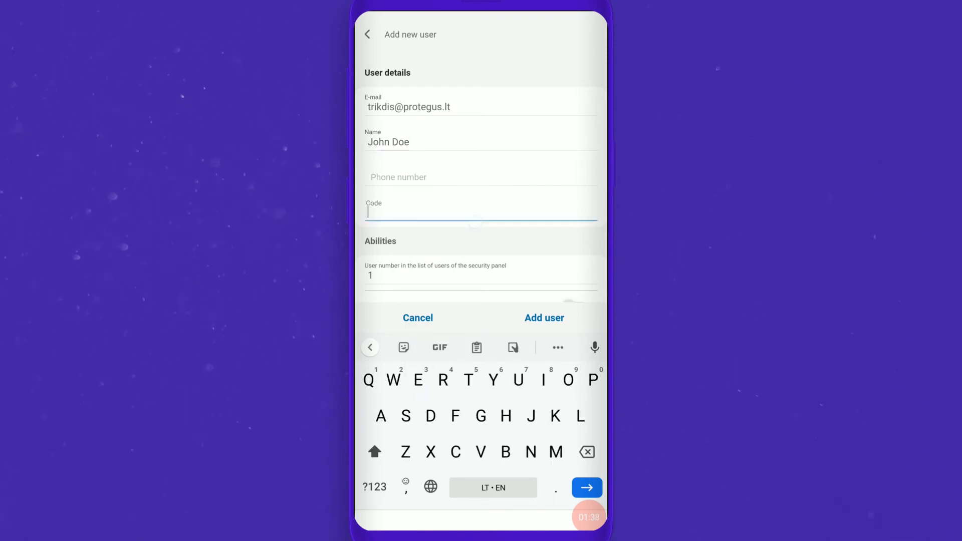
click(373, 487)
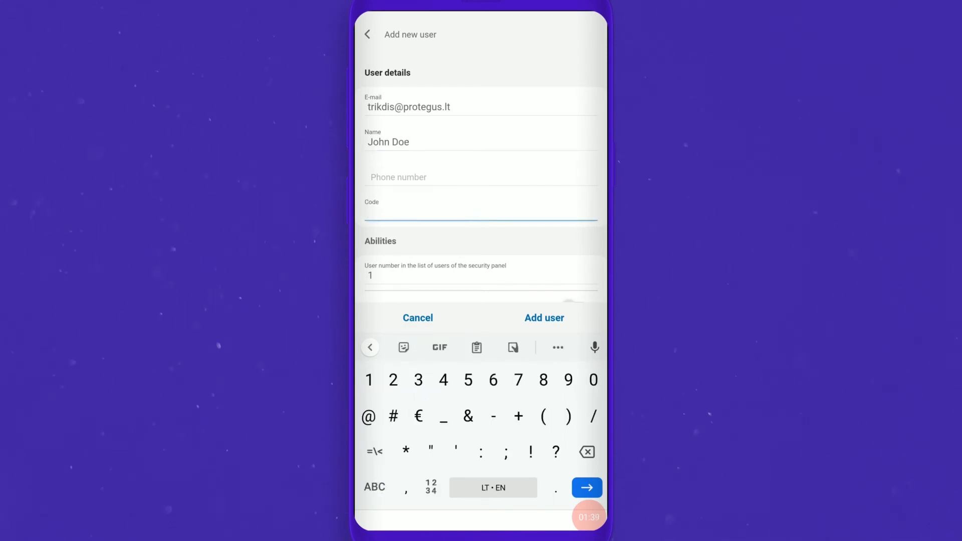
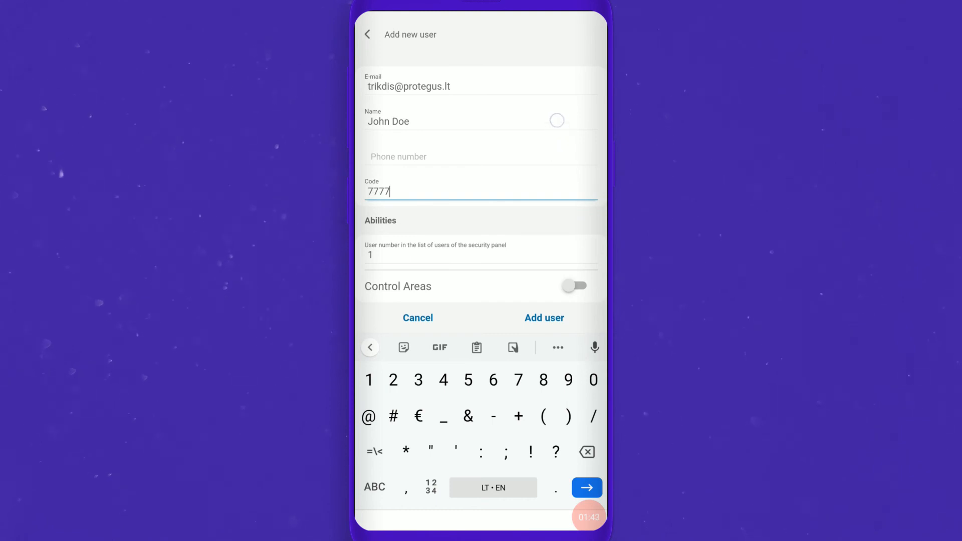
- Enable Control Areas with House, Garage and Toolshed allowed, then add John Doe
click(575, 286)
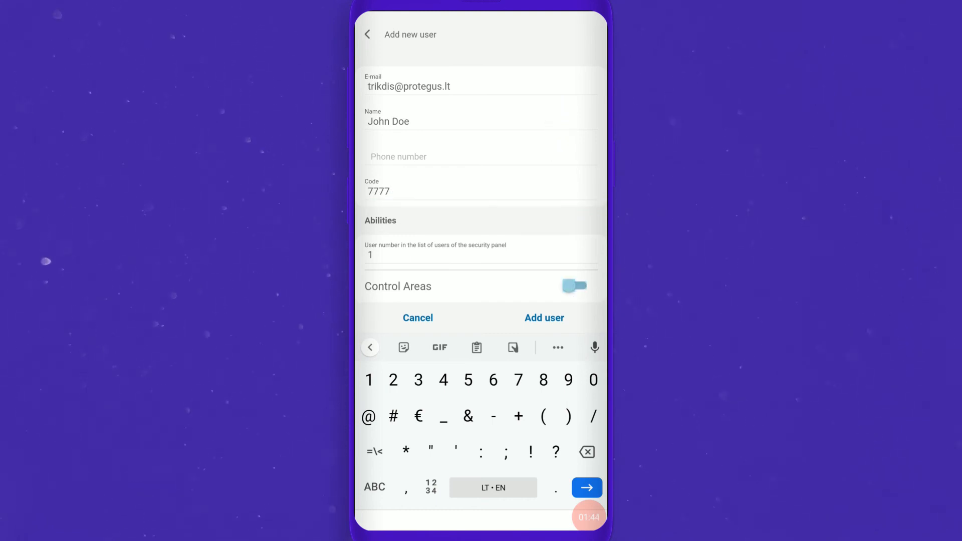
click(573, 286)
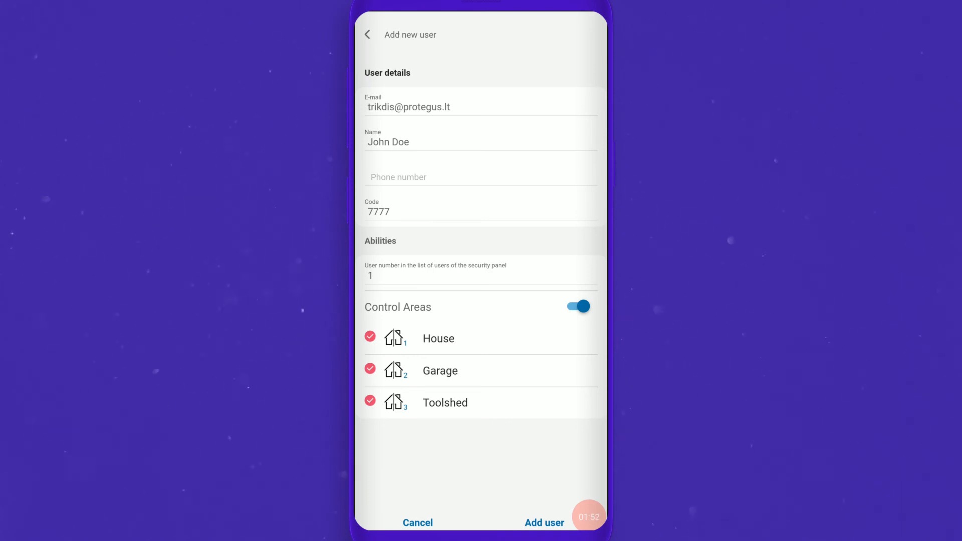
click(544, 523)
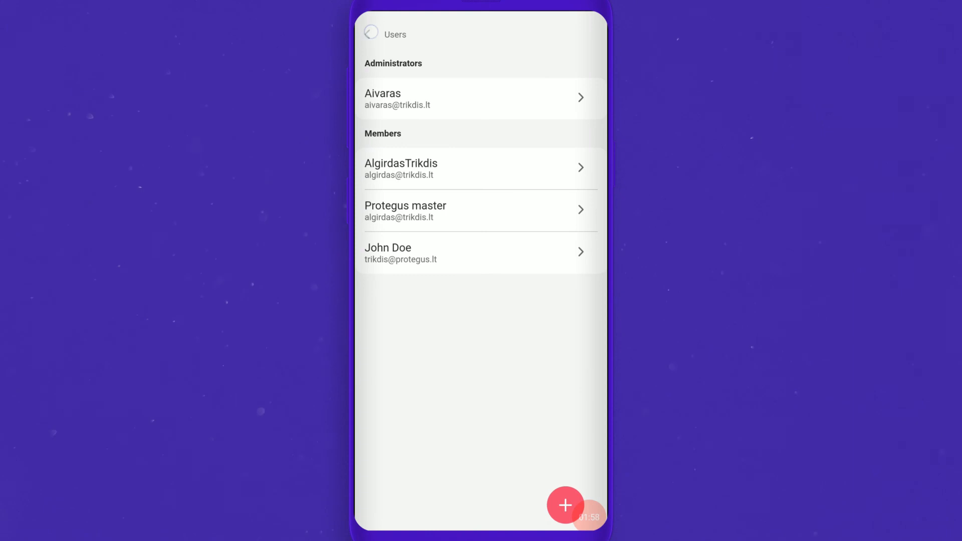